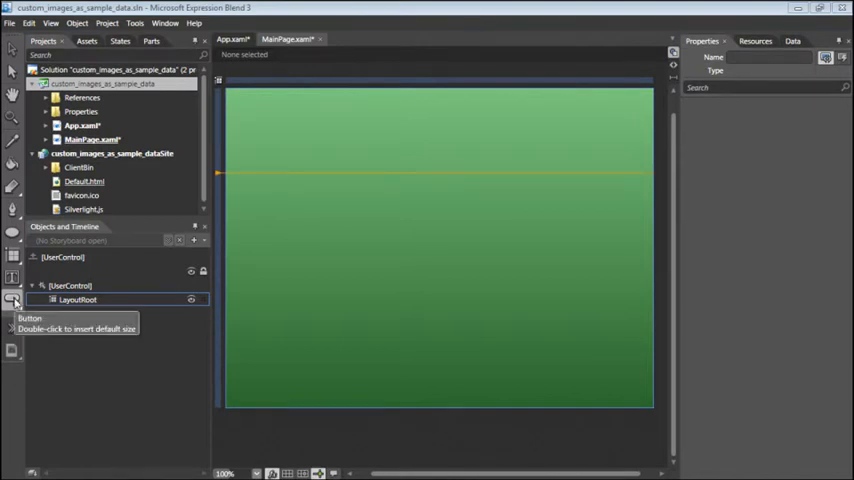
- Draw a ListBox in the centre of the green page and view its context menu
click(14, 300)
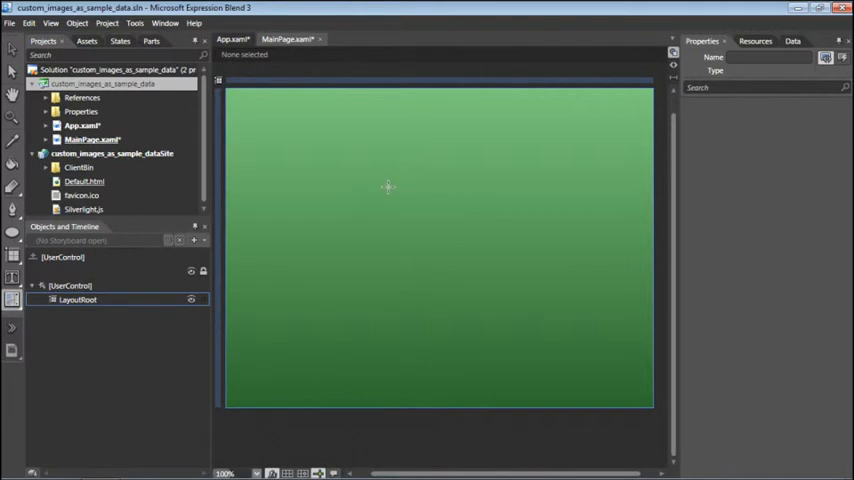
drag(380, 185, 515, 355)
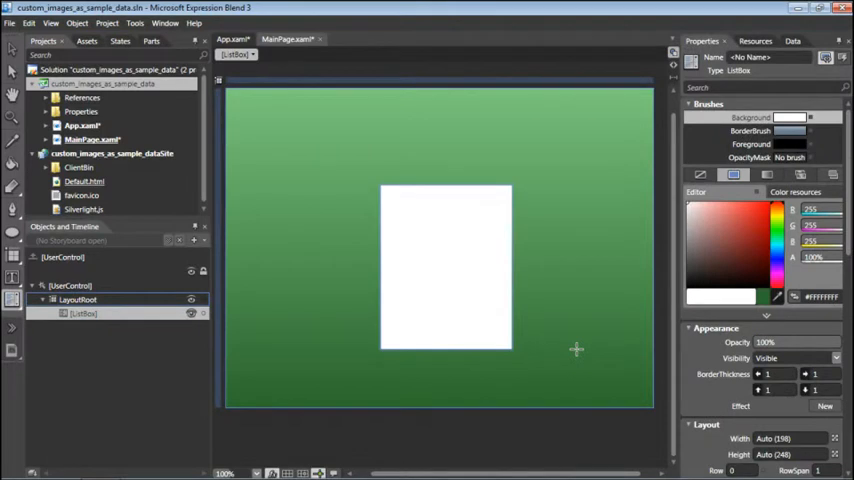
right_click(445, 265)
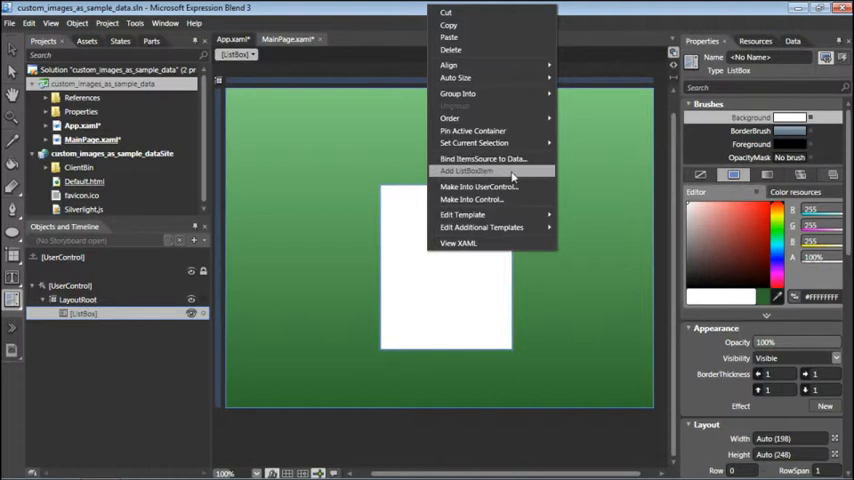
click(466, 170)
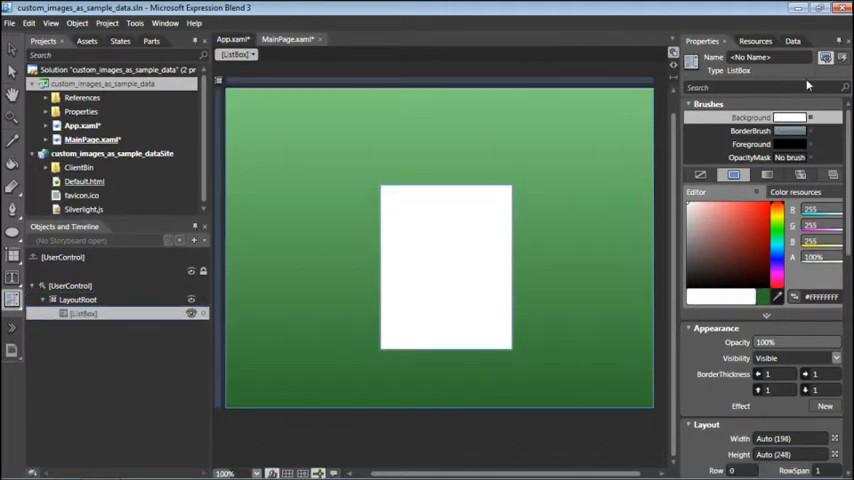
- Define a new sample data source typed as 'myWisgetData' from the Data panel
click(786, 41)
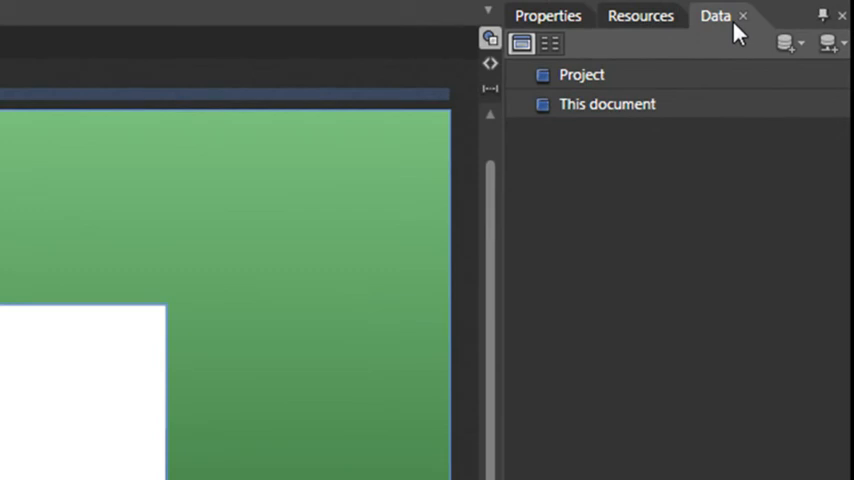
mouse_move(787, 44)
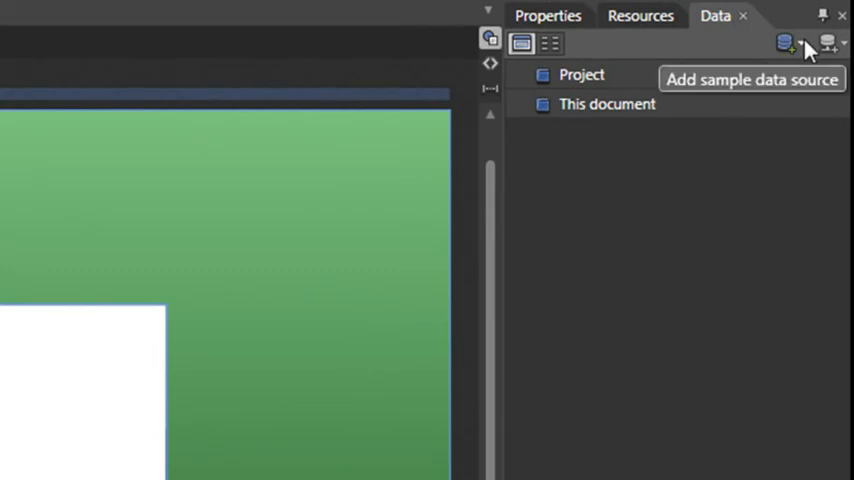
click(786, 42)
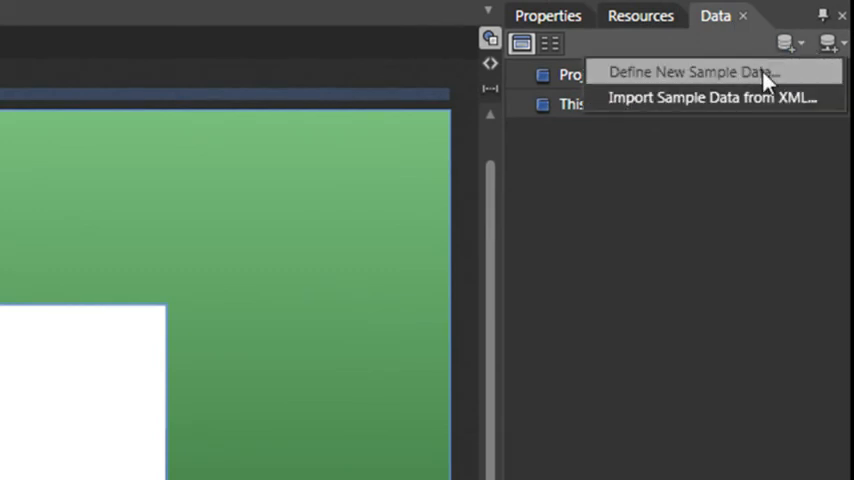
click(688, 71)
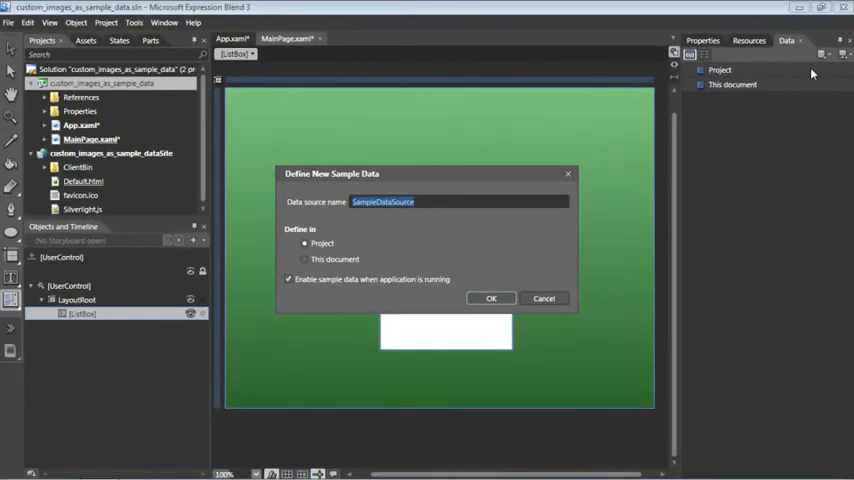
text(my)
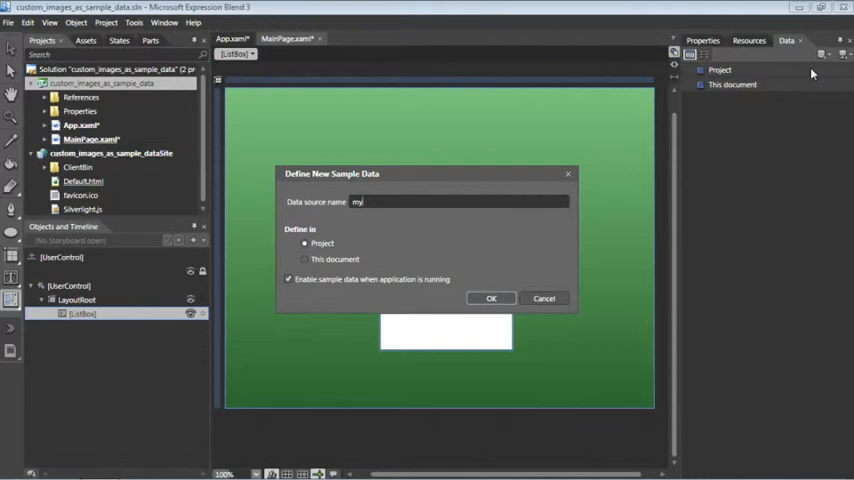
text(Wisget)
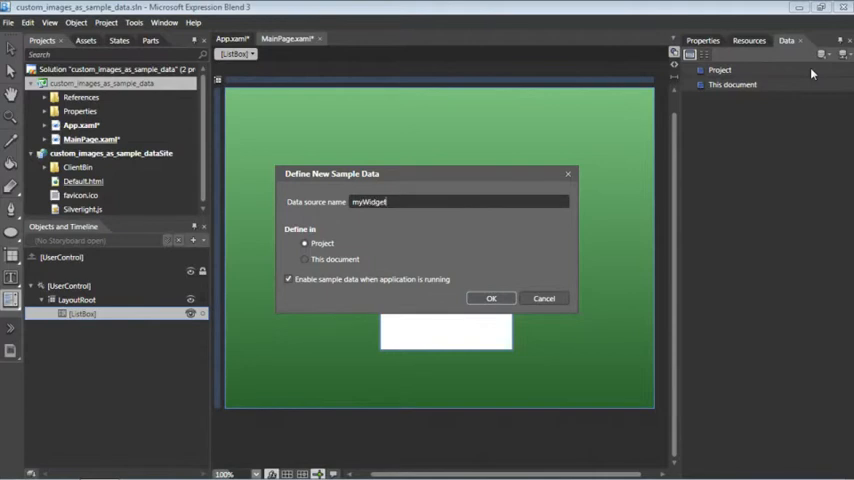
text(Data)
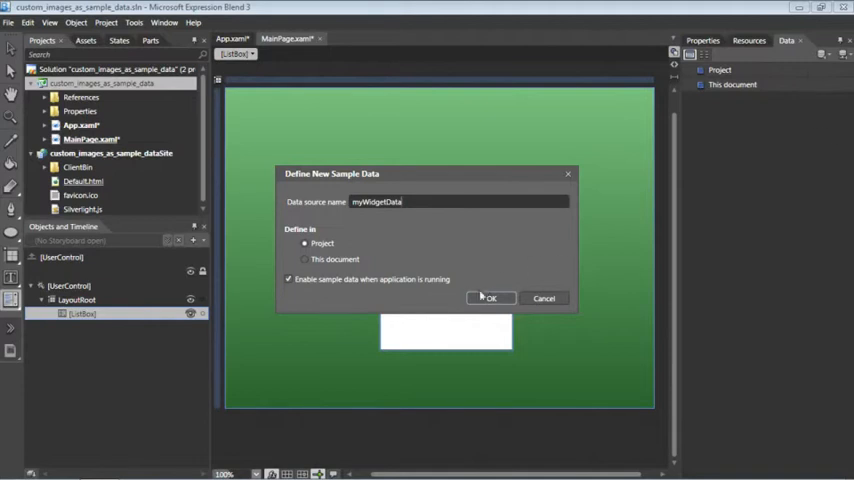
click(490, 298)
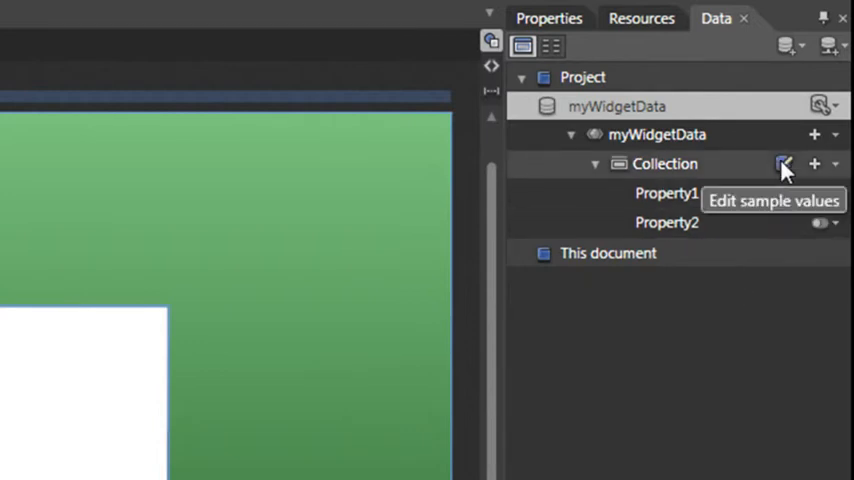
- Open Edit Sample Values for the myWidgetData Collection
click(784, 163)
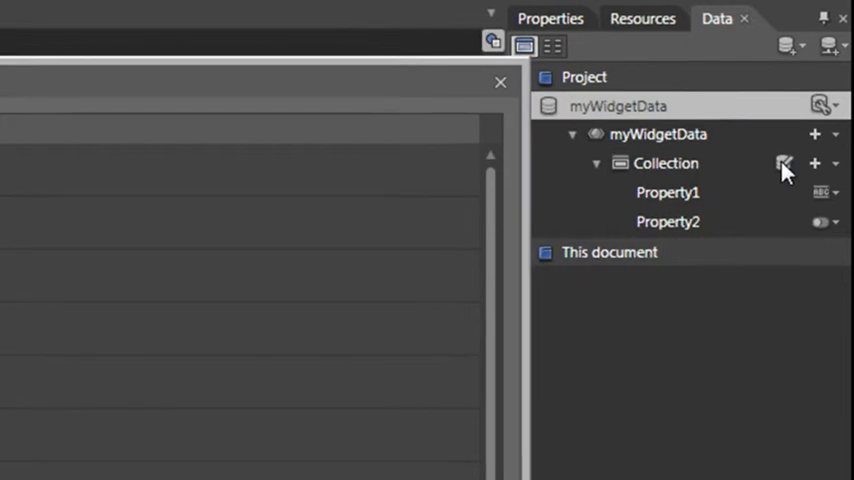
click(785, 163)
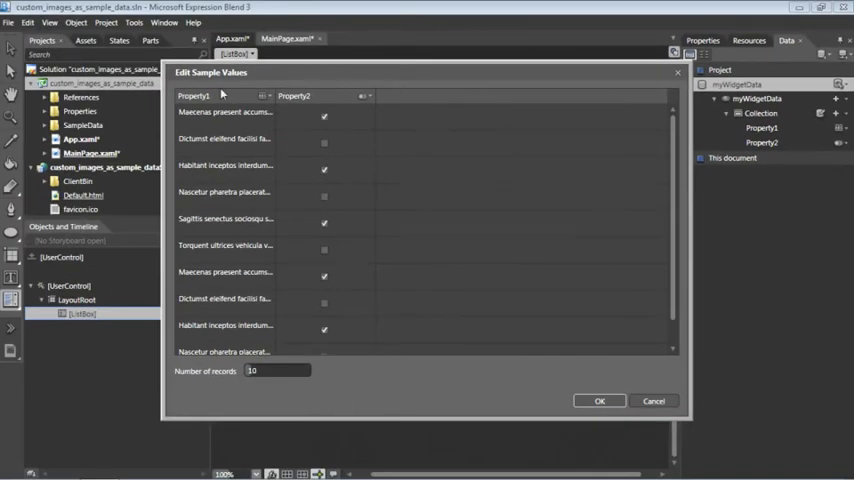
mouse_move(218, 194)
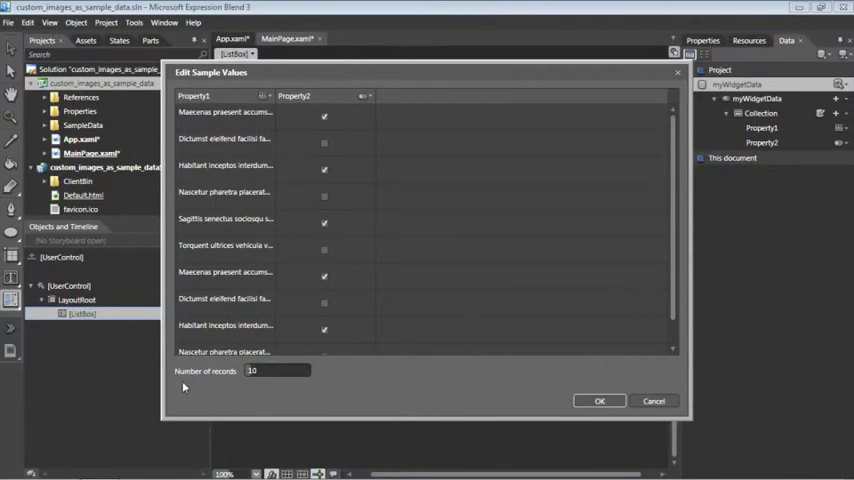
mouse_move(280, 388)
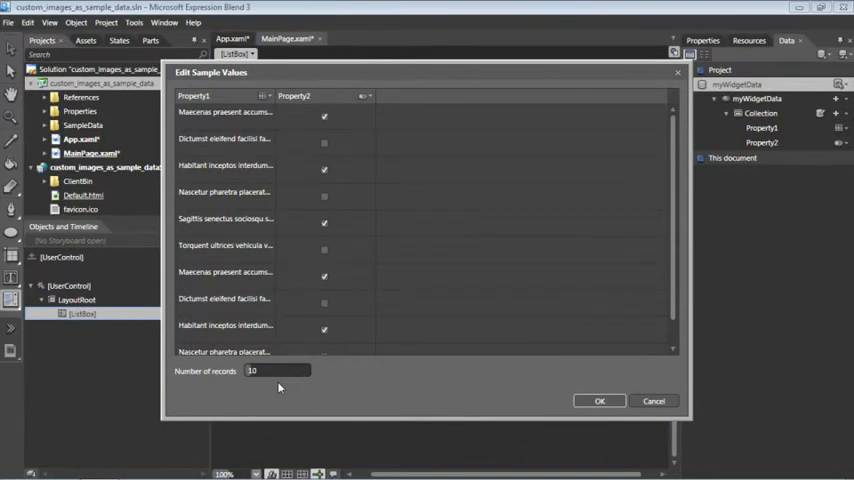
mouse_move(210, 120)
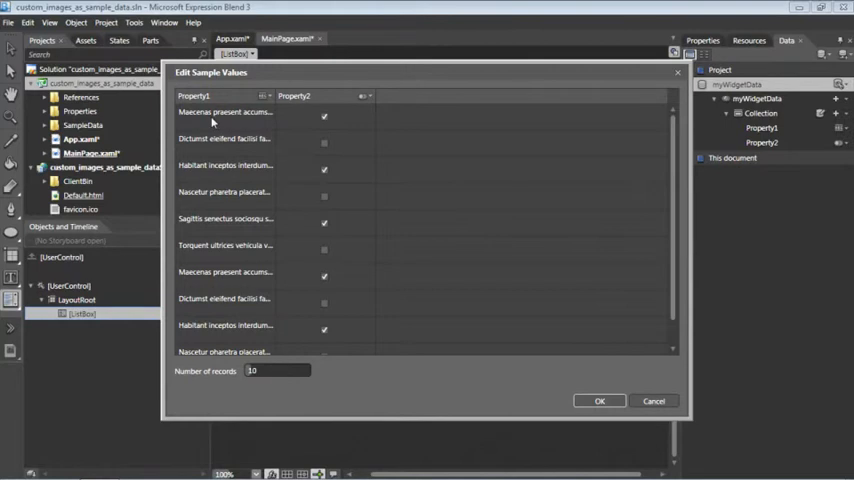
mouse_move(326, 128)
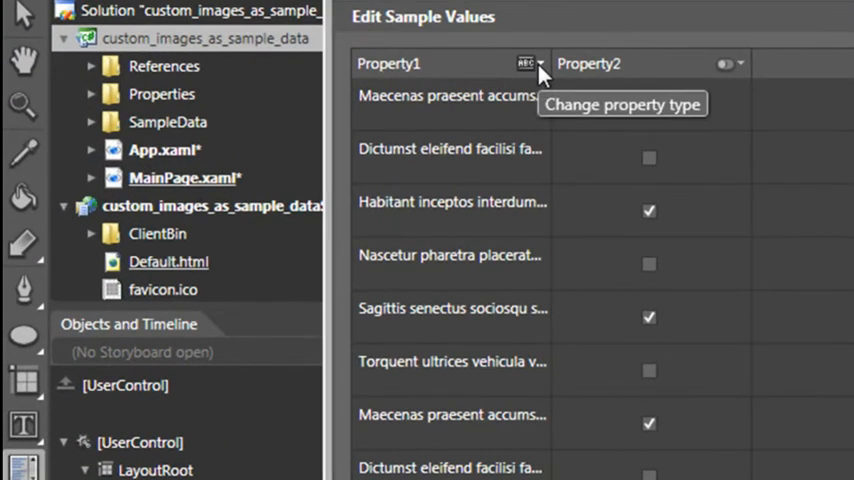
- Set Property1's type to Image and Property2's type to String
click(527, 63)
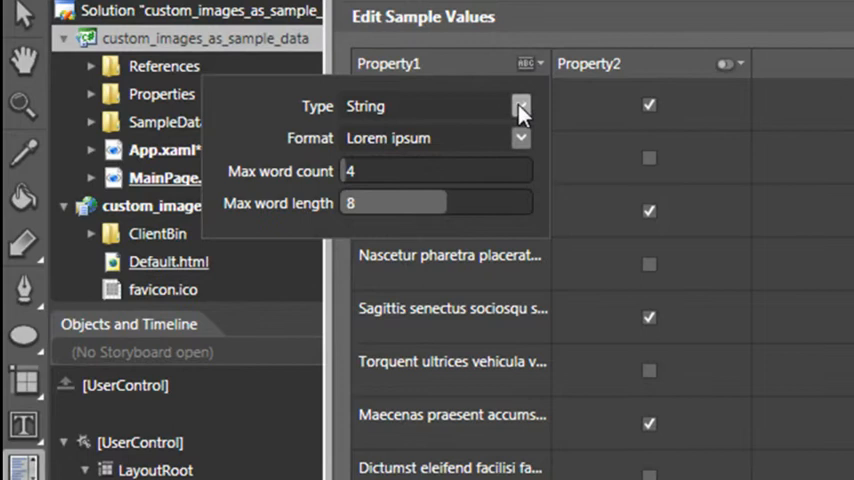
click(520, 106)
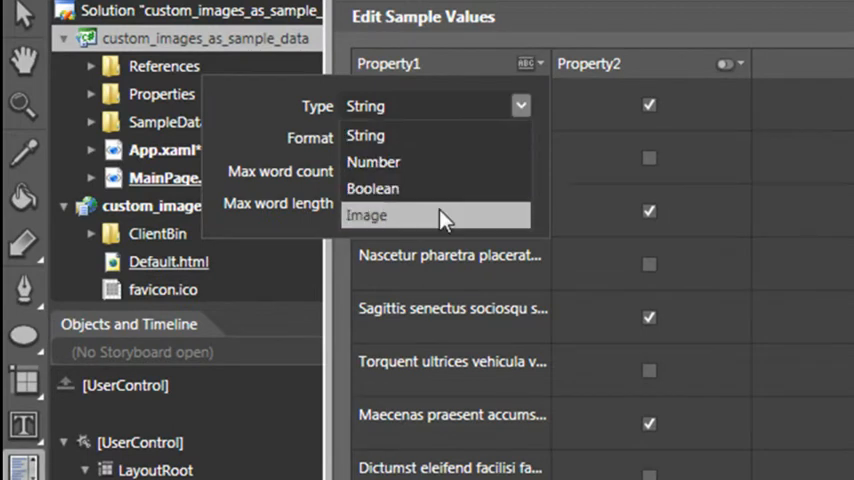
click(367, 214)
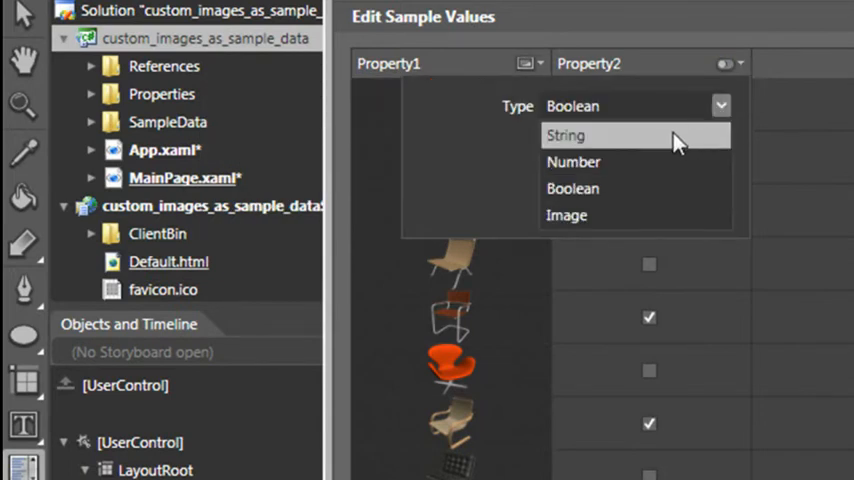
click(566, 135)
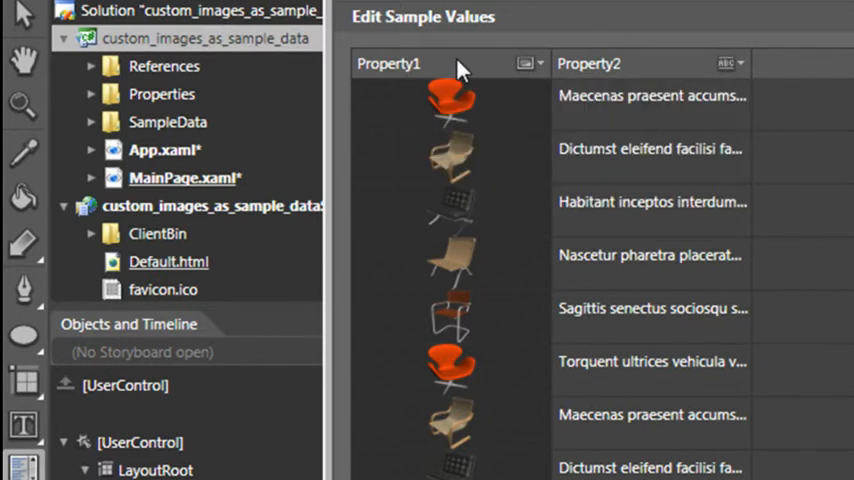
mouse_move(452, 223)
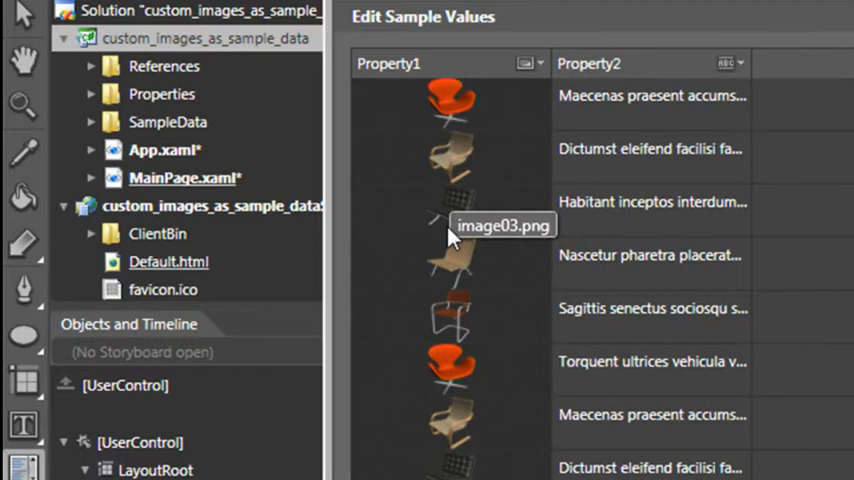
mouse_move(537, 382)
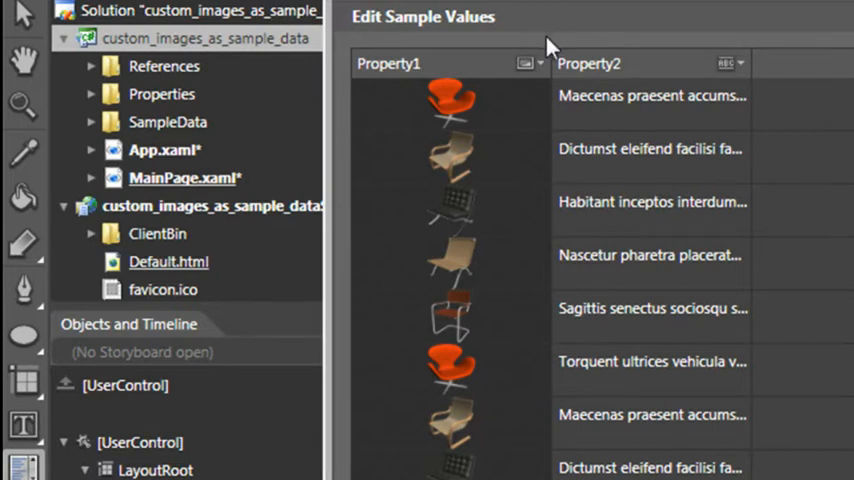
mouse_move(526, 63)
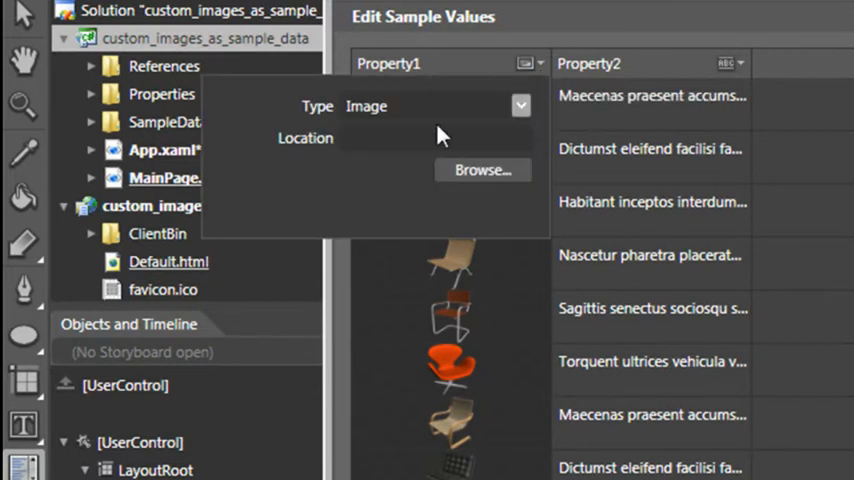
mouse_move(347, 167)
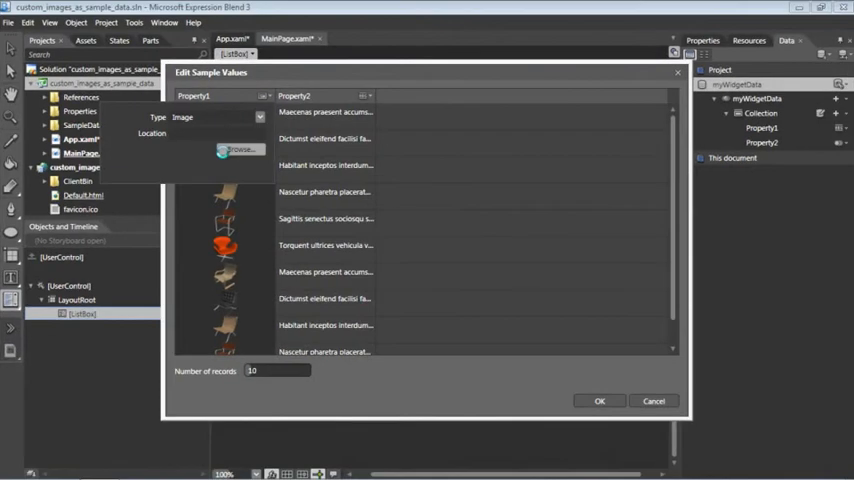
- Point Property1's sample images at the widget_images folder
click(240, 150)
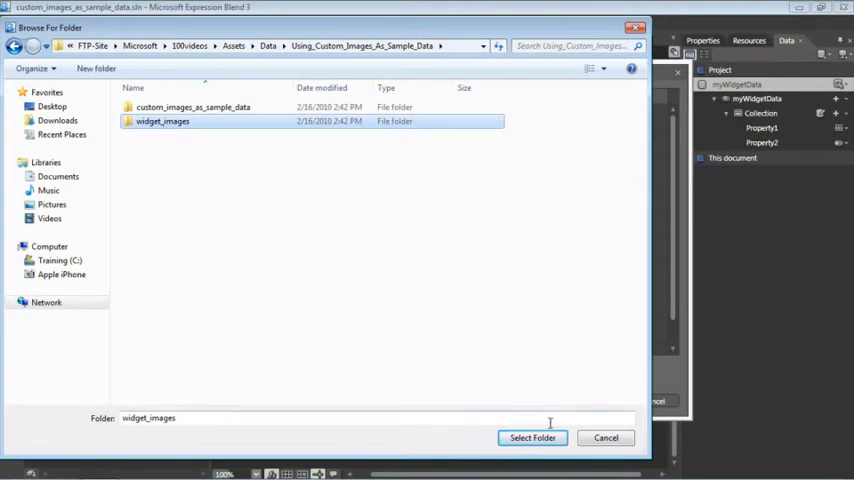
click(532, 438)
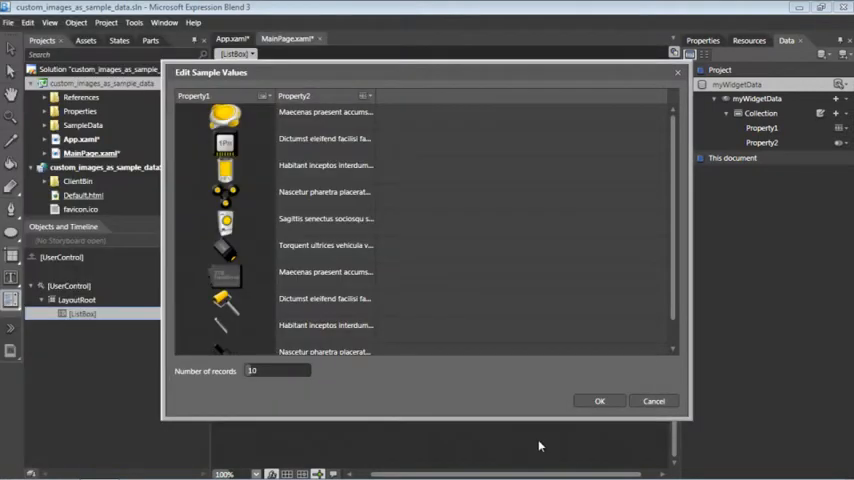
mouse_move(485, 408)
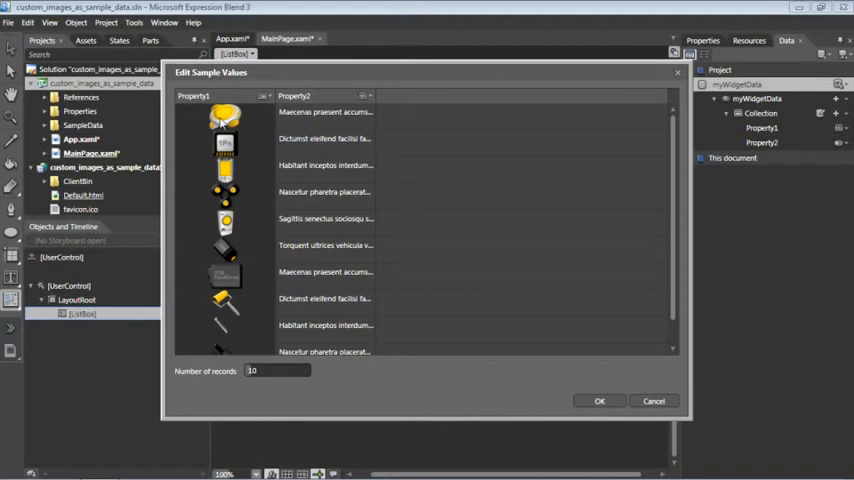
mouse_move(224, 145)
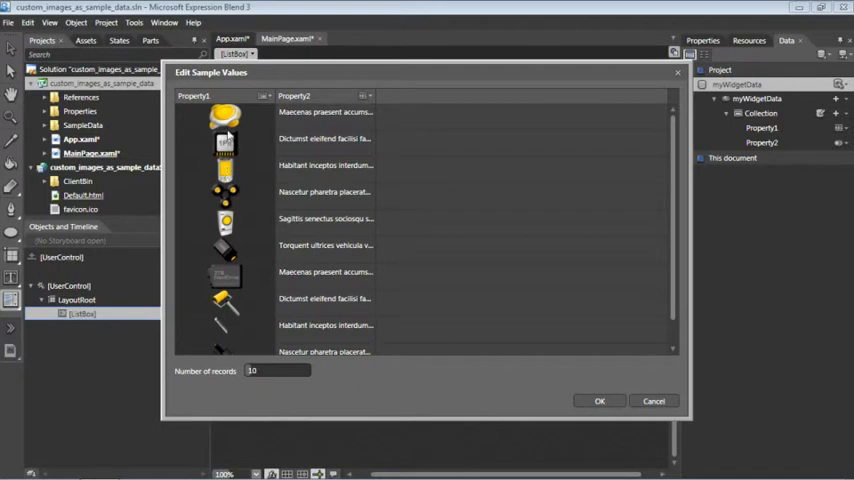
mouse_move(225, 120)
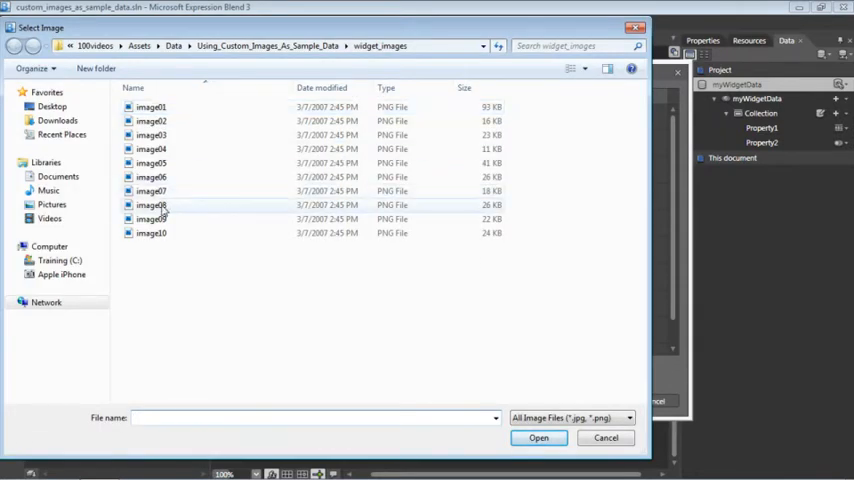
- Set the first record's Property1 picture to image08, the paint roller
click(150, 205)
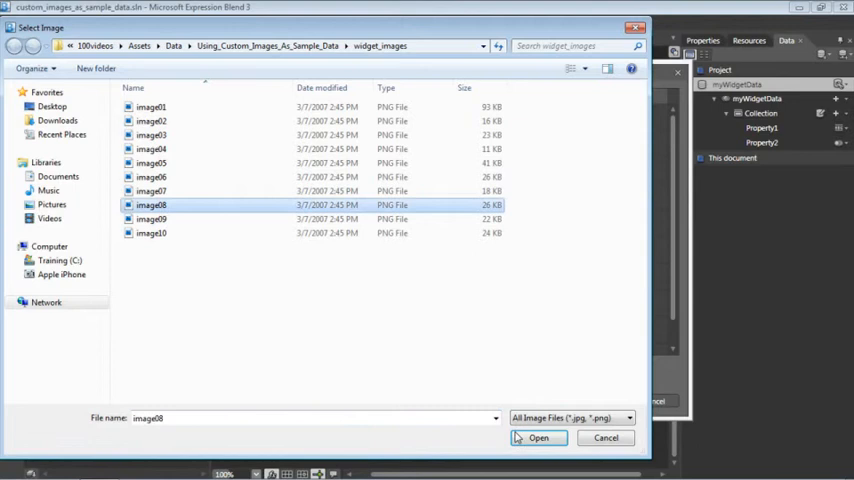
click(538, 438)
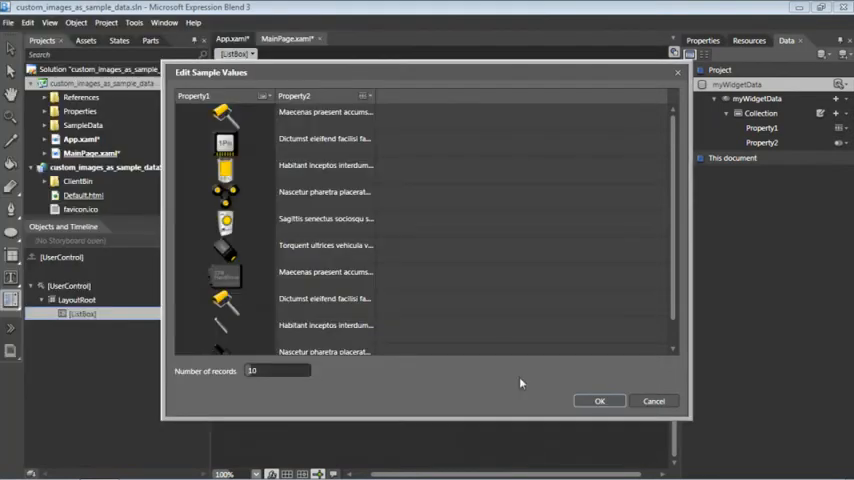
mouse_move(225, 115)
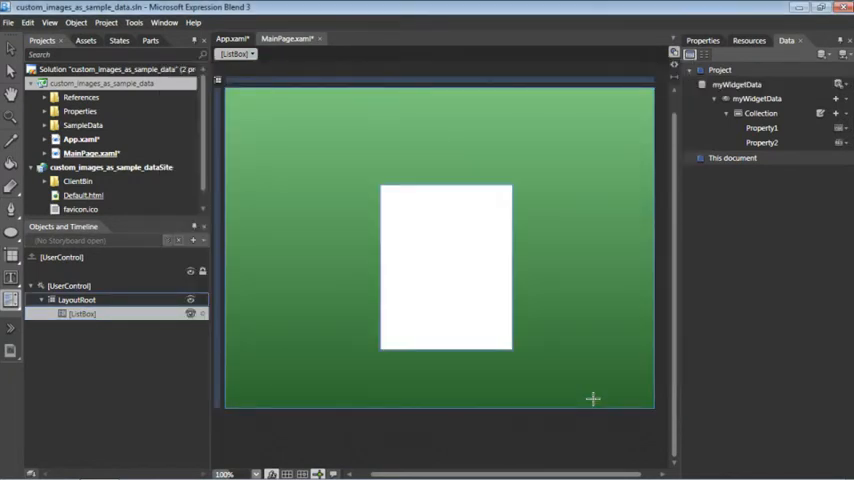
- Bind the myWidgetData Collection to the ListBox
click(761, 113)
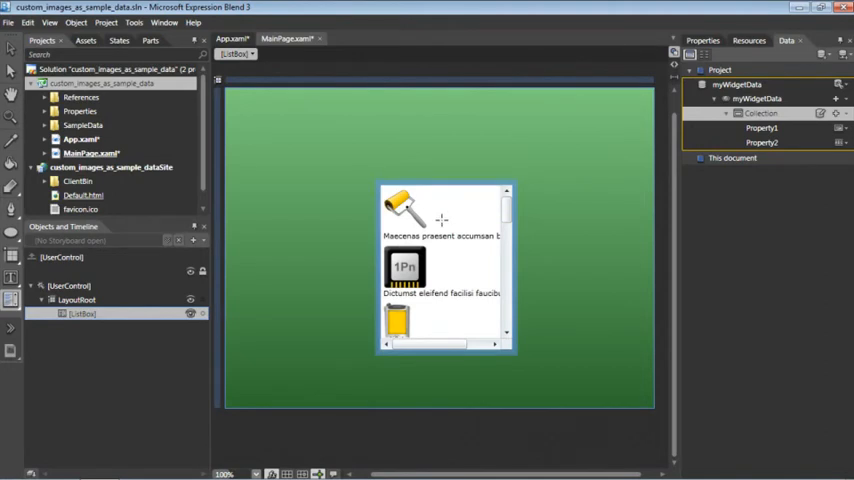
- Edit the ListBox's generated item template and select its Image to enlarge it
right_click(441, 200)
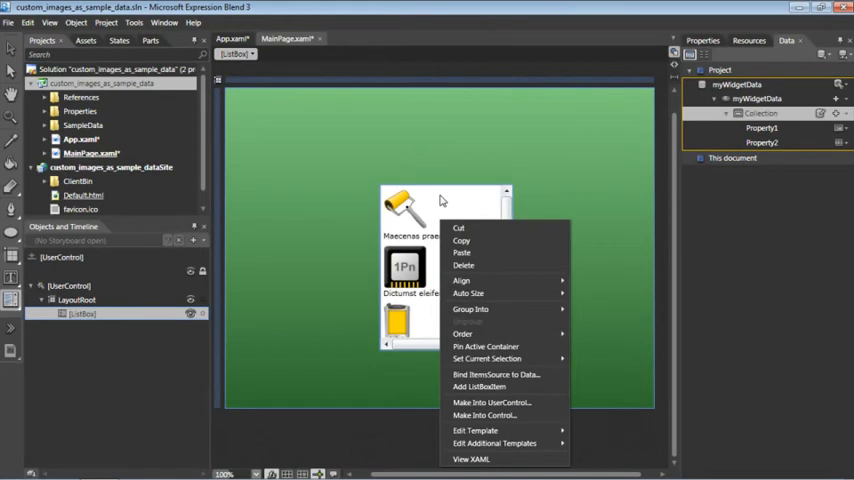
mouse_move(494, 443)
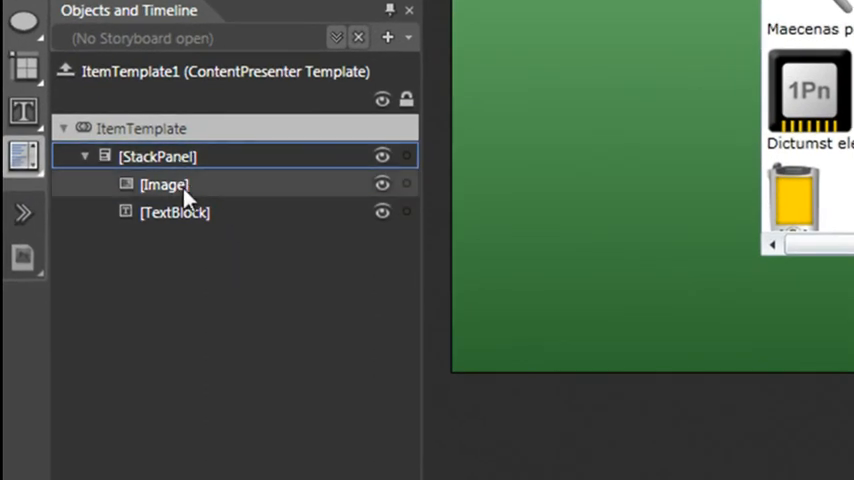
click(165, 184)
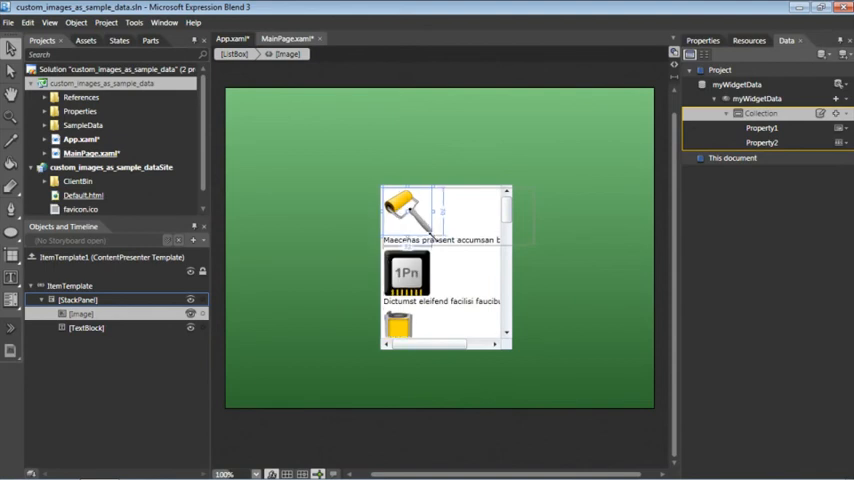
scroll(down, 3)
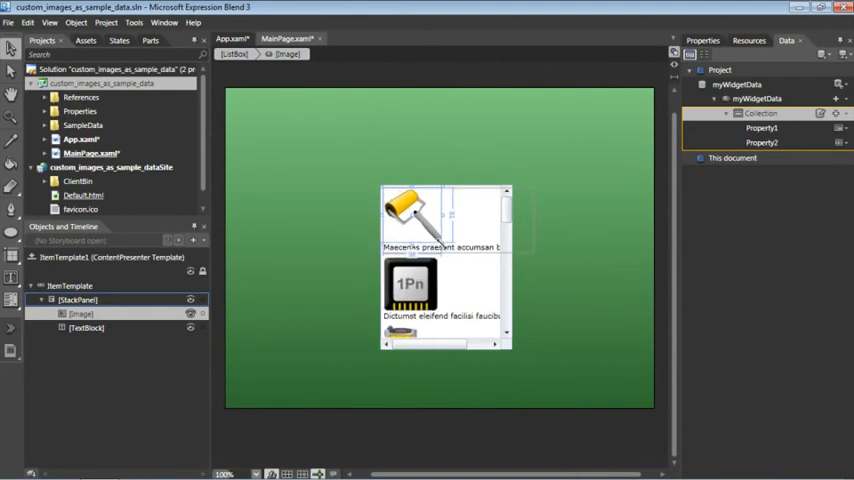